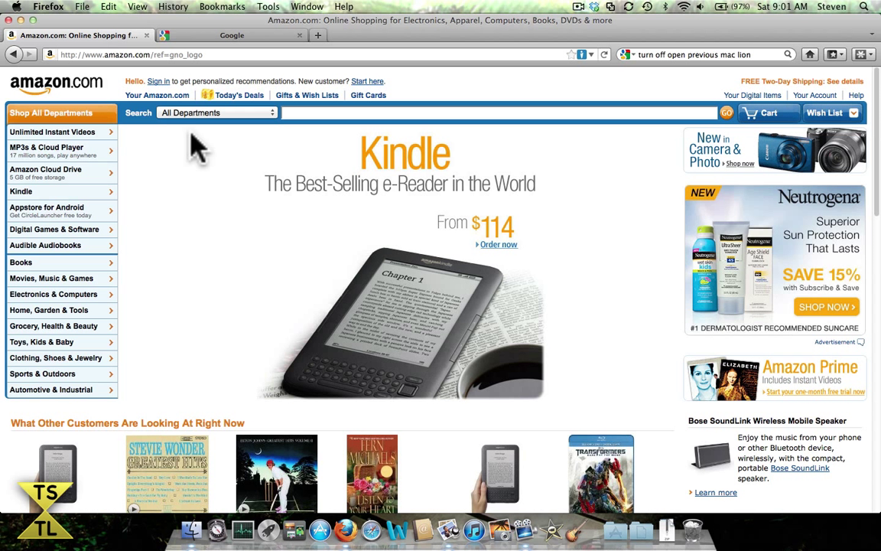
{"action": "mouse_move", "coordinate": [159, 84]}
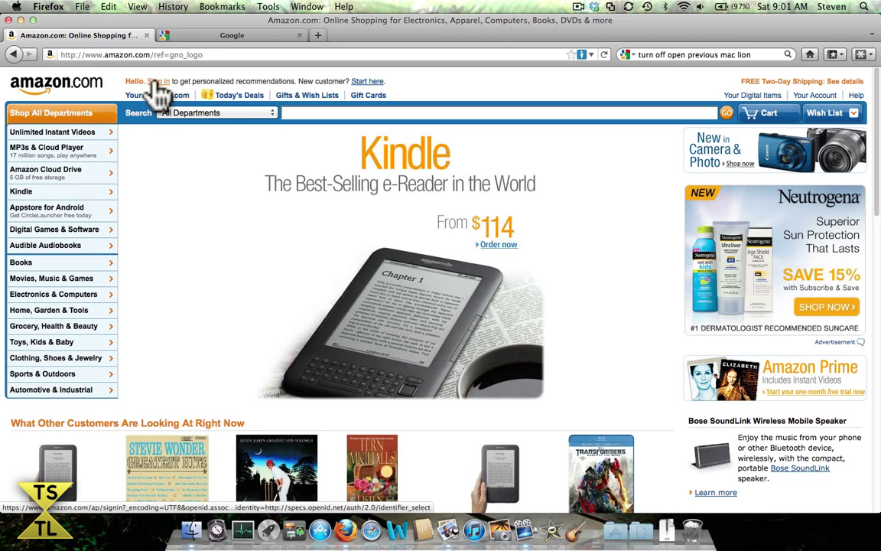
Go to Amazon's Sign In page from the greeting link at the top of the homepage
{"action": "left_click", "coordinate": [159, 81]}
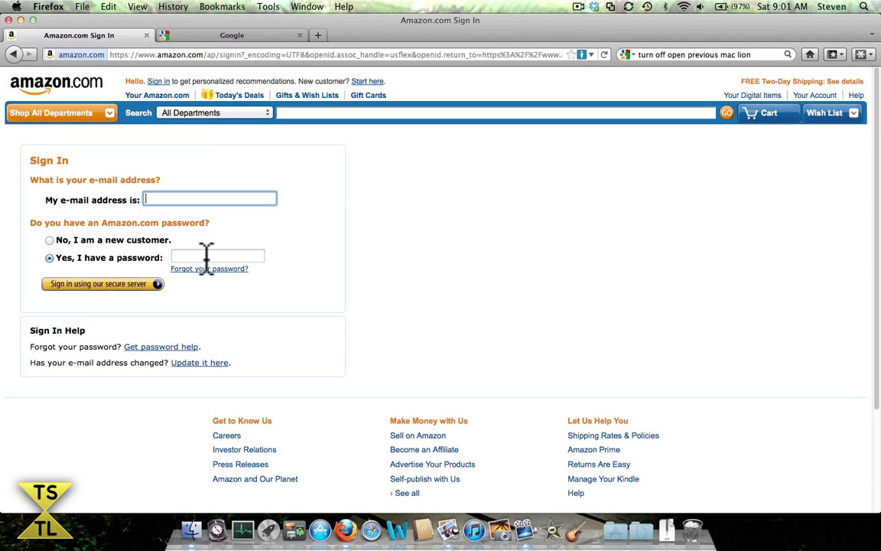
{"action": "mouse_move", "coordinate": [453, 252]}
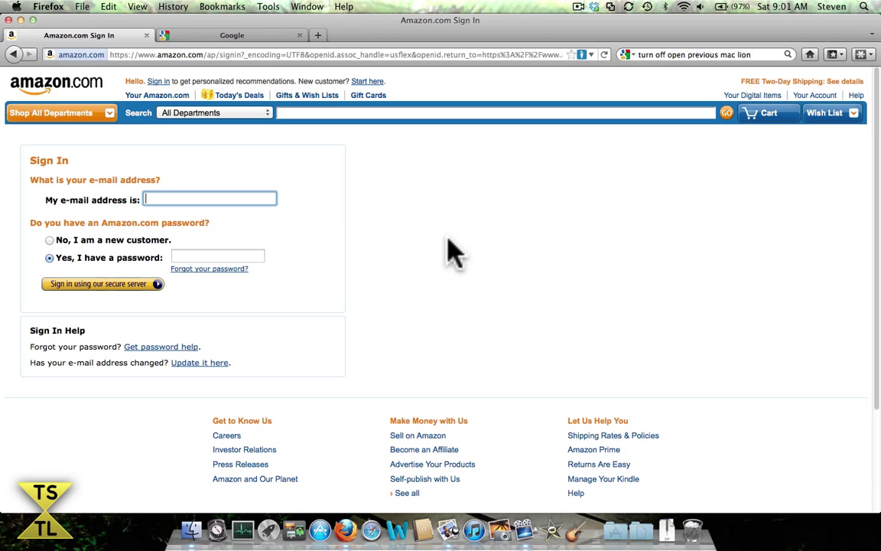
{"action": "mouse_move", "coordinate": [837, 118]}
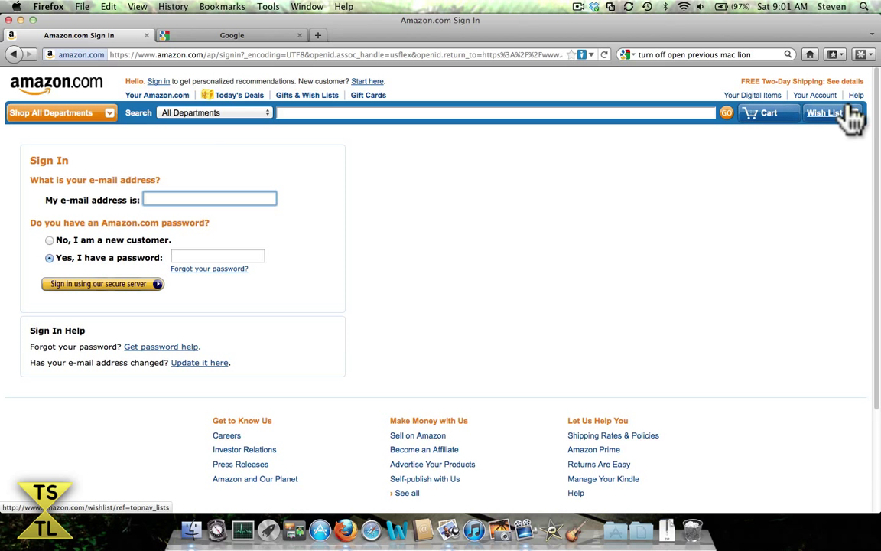
{"action": "mouse_move", "coordinate": [872, 69]}
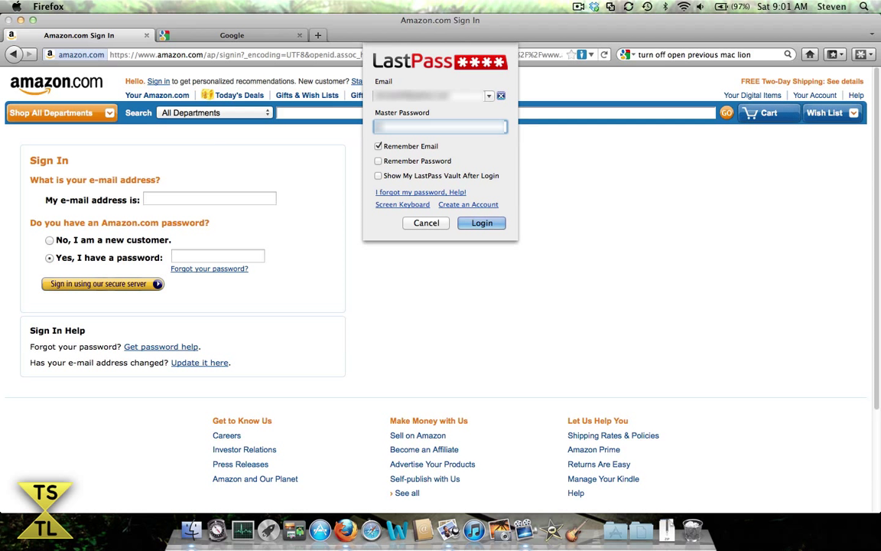
Log in to LastPass with the master password so the Amazon credentials autofill
{"action": "left_click", "coordinate": [426, 223]}
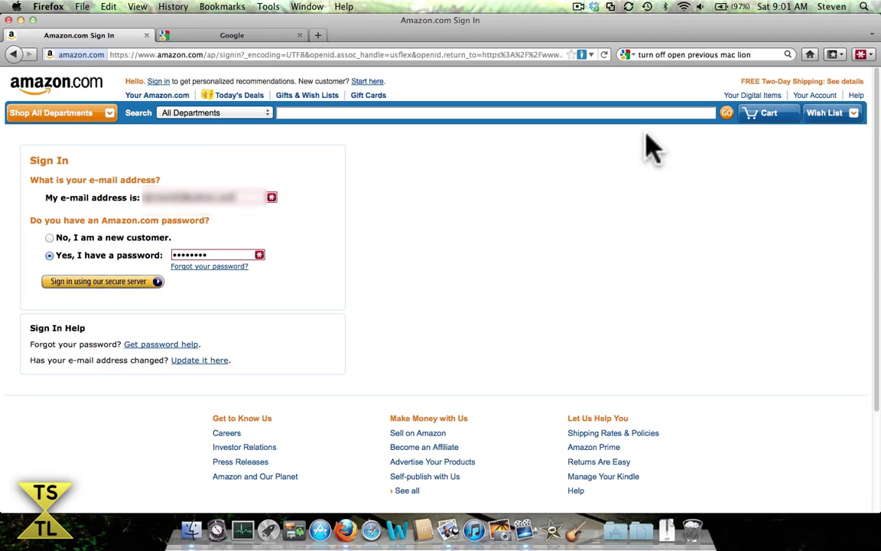
{"action": "mouse_move", "coordinate": [871, 69]}
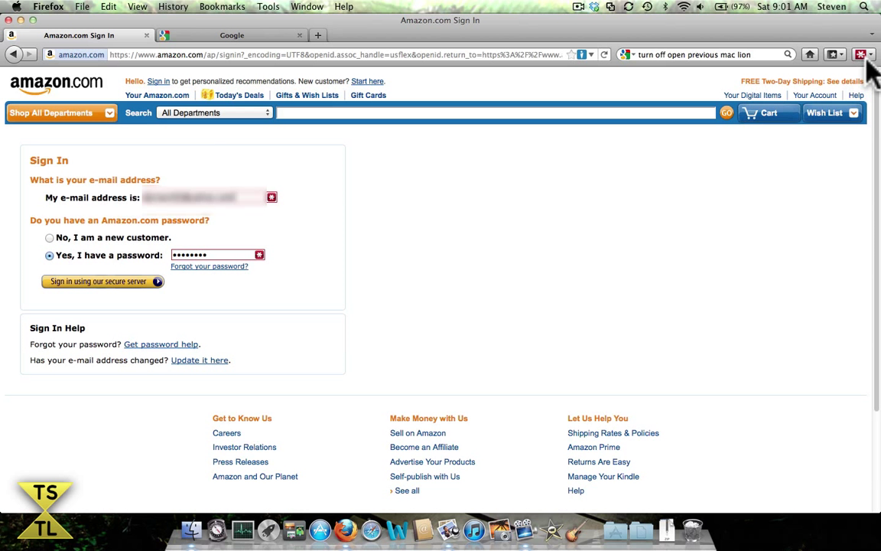
View My LastPass Vault in its own tab, then close it to return to Google
{"action": "left_click", "coordinate": [861, 54]}
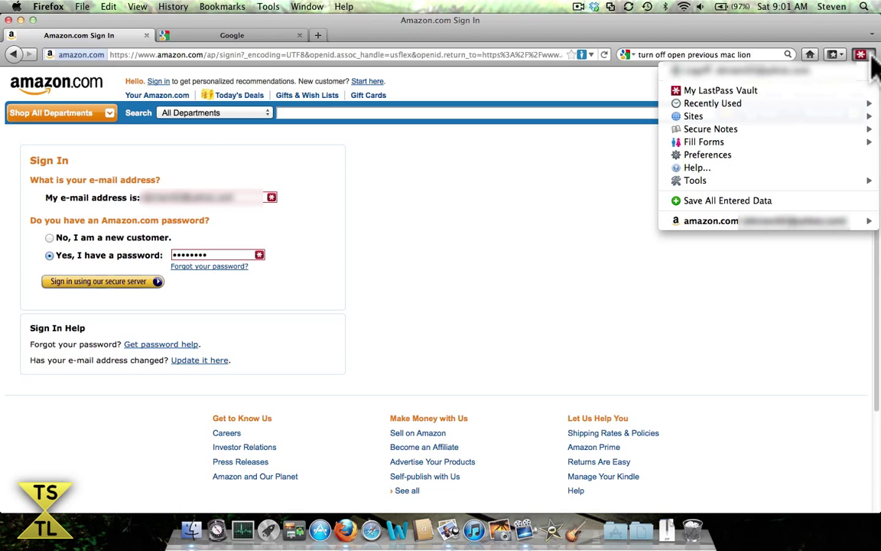
{"action": "mouse_move", "coordinate": [715, 90]}
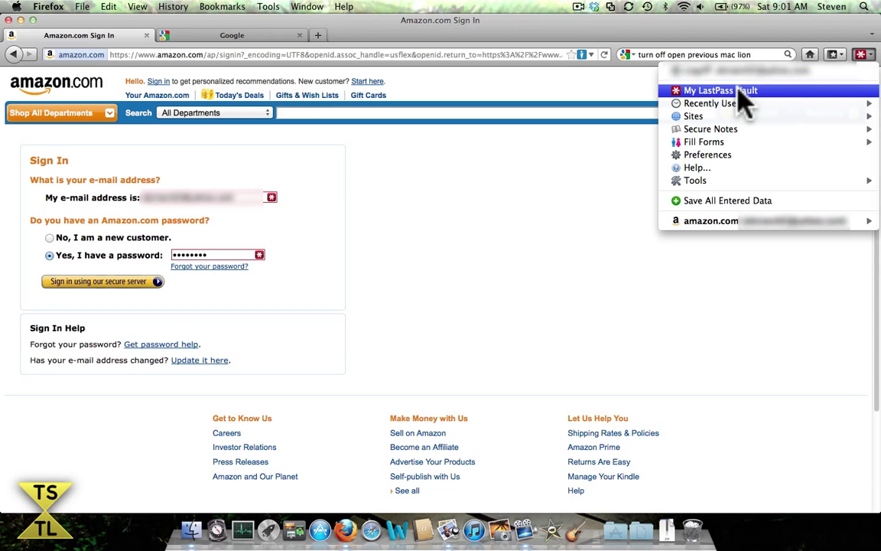
{"action": "left_click", "coordinate": [708, 91]}
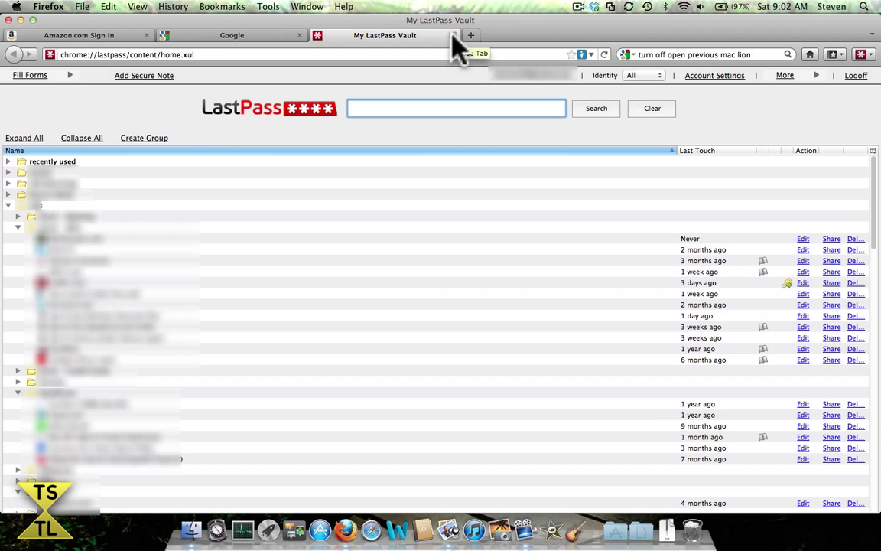
{"action": "left_click", "coordinate": [232, 35]}
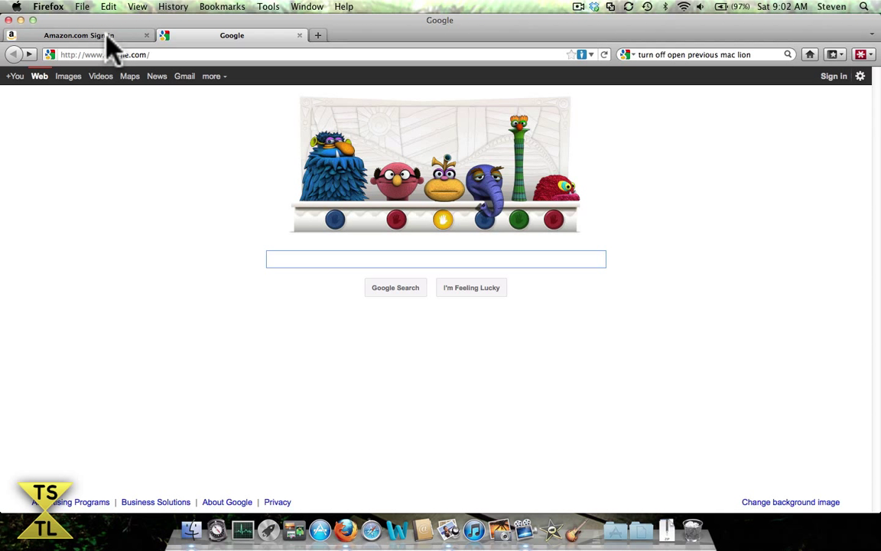
Submit the autofilled Amazon sign-in via the secure server, then return to the Google tab
{"action": "left_click", "coordinate": [76, 36]}
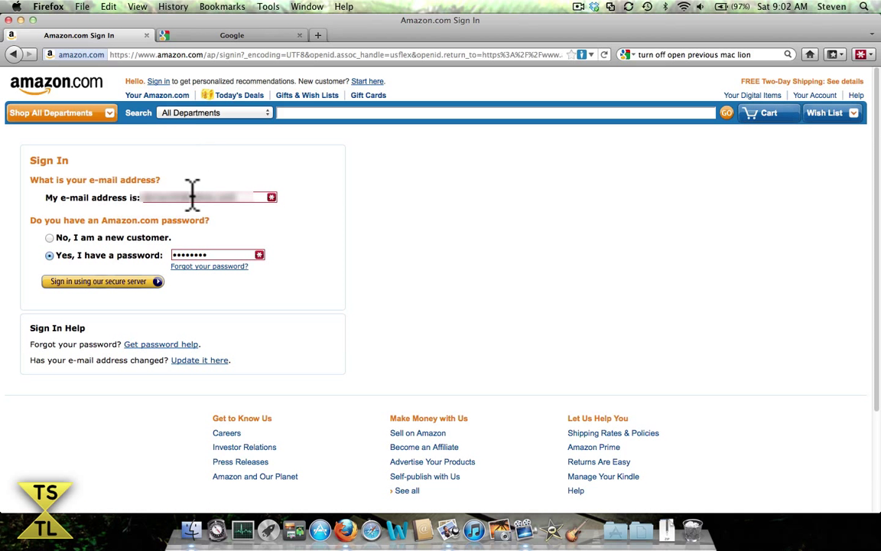
{"action": "mouse_move", "coordinate": [197, 175]}
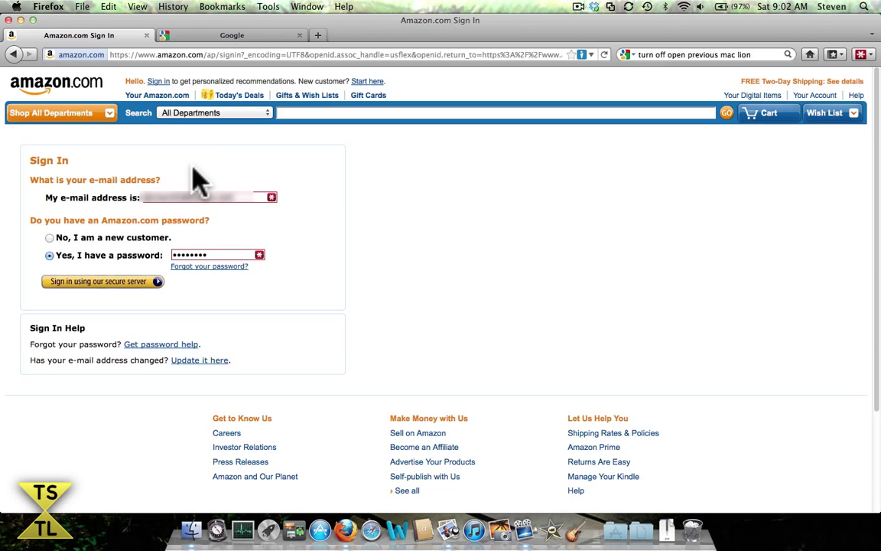
{"action": "mouse_move", "coordinate": [107, 207]}
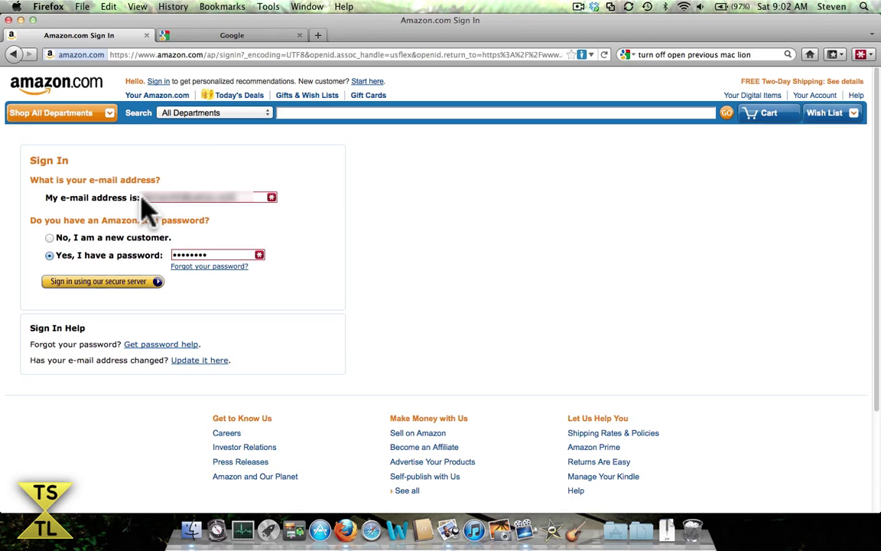
{"action": "mouse_move", "coordinate": [189, 253]}
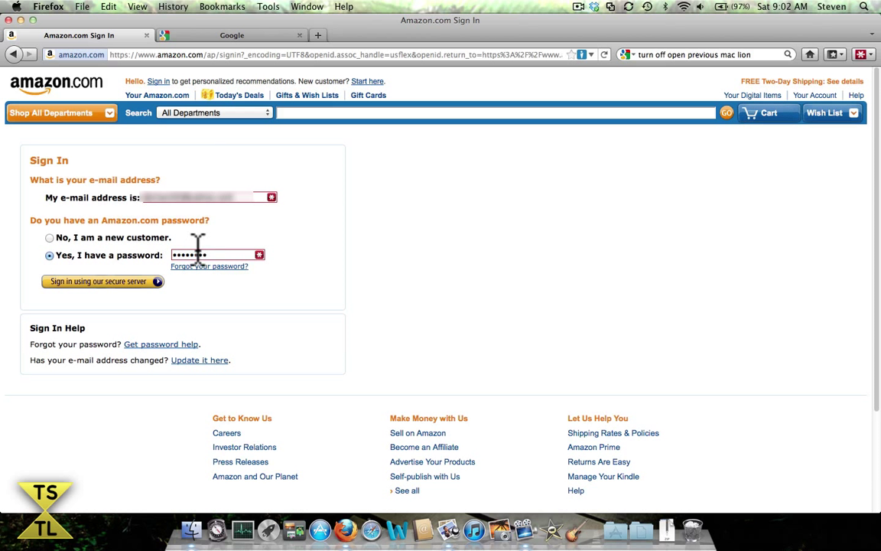
{"action": "mouse_move", "coordinate": [122, 298]}
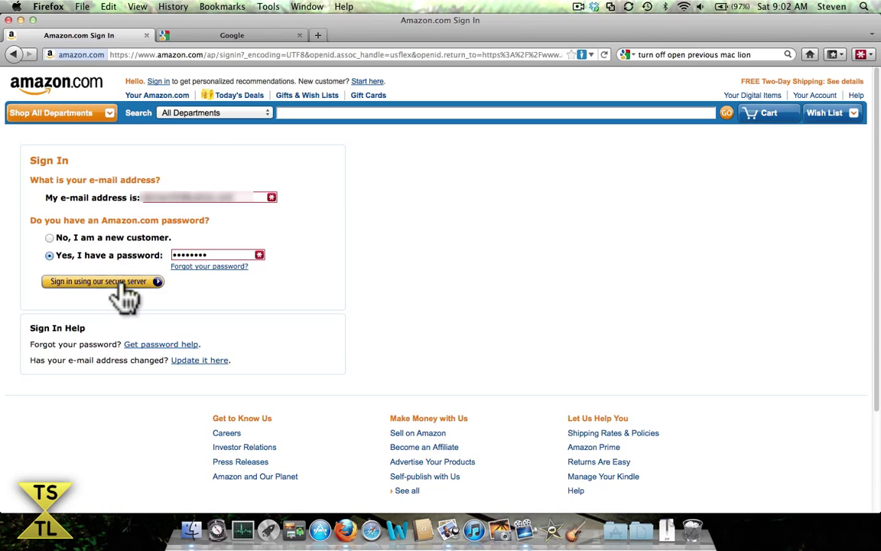
{"action": "left_click", "coordinate": [98, 282]}
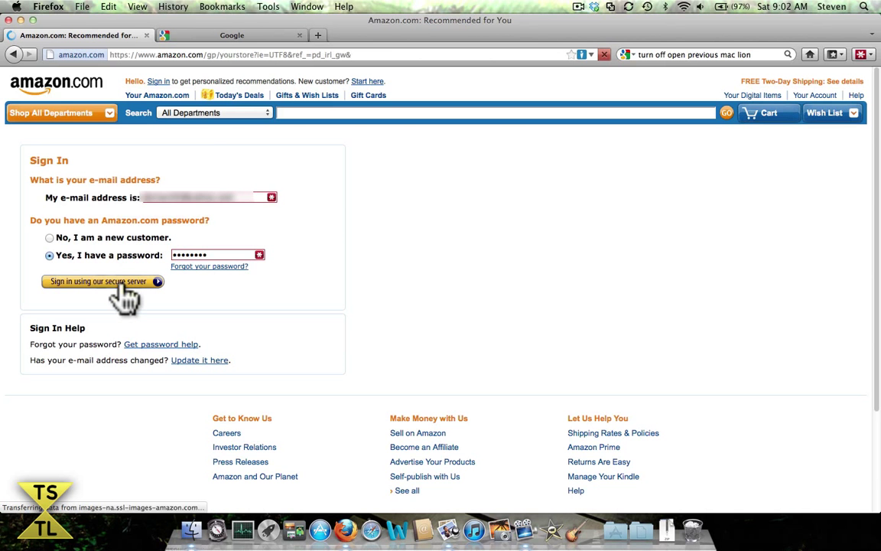
{"action": "left_click", "coordinate": [98, 281]}
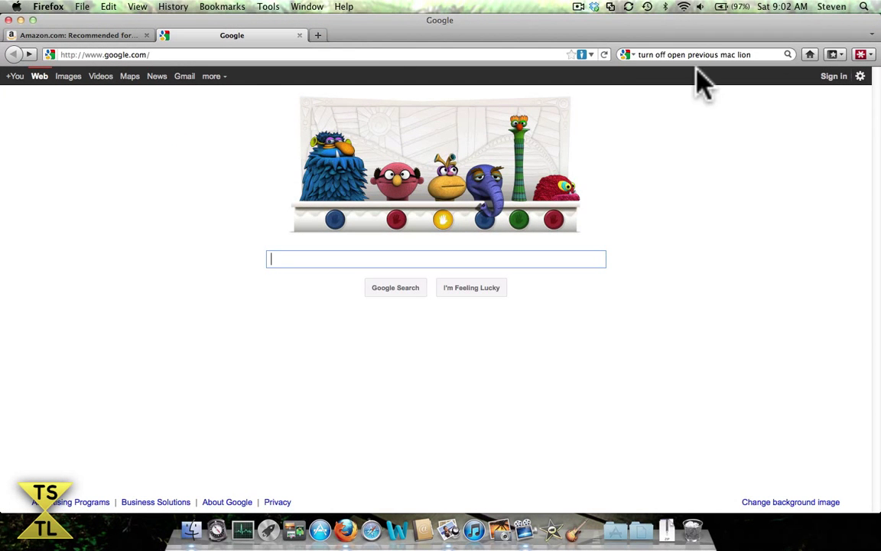
Reach the Google Accounts sign-in page and focus its empty Email field
{"action": "left_click", "coordinate": [833, 76]}
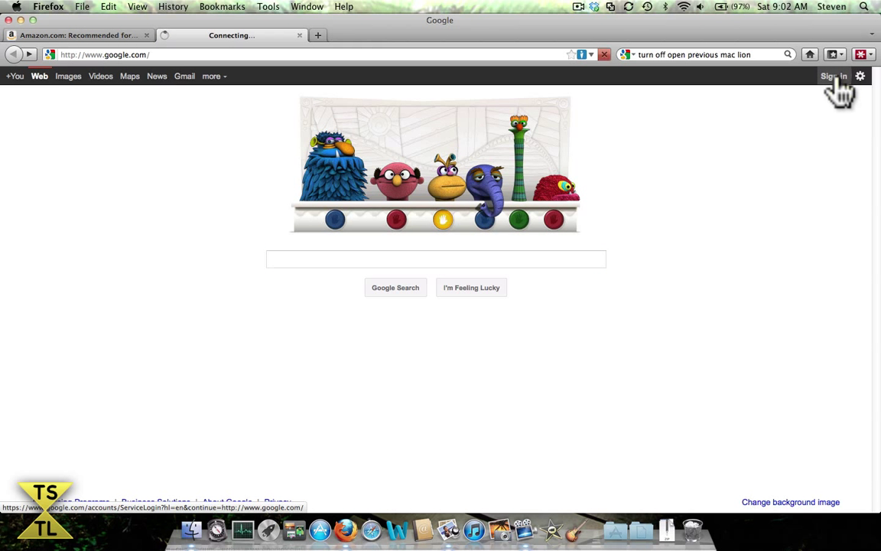
{"action": "left_click", "coordinate": [832, 75]}
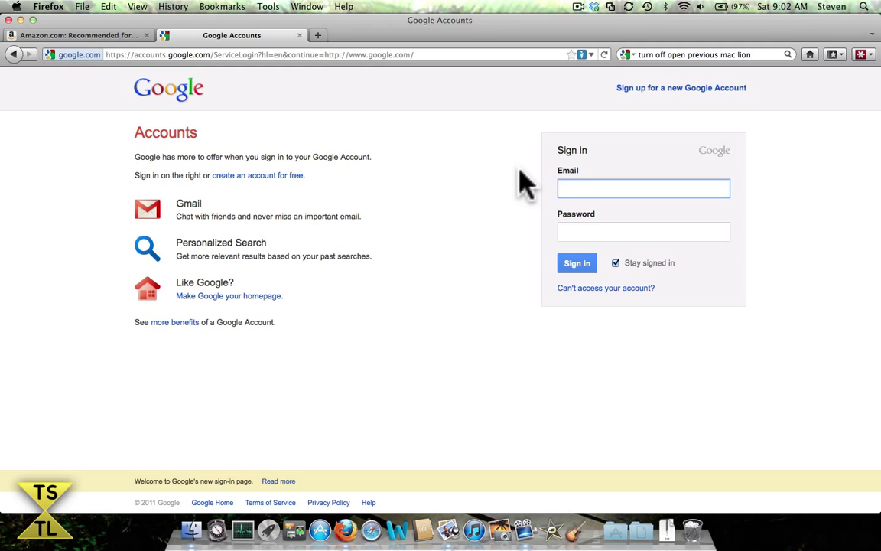
{"action": "mouse_move", "coordinate": [557, 174]}
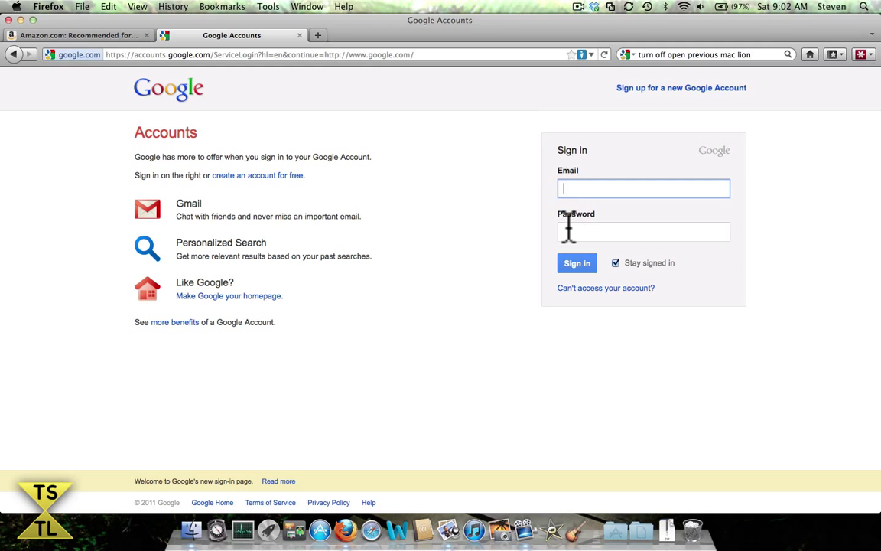
{"action": "left_click", "coordinate": [643, 188]}
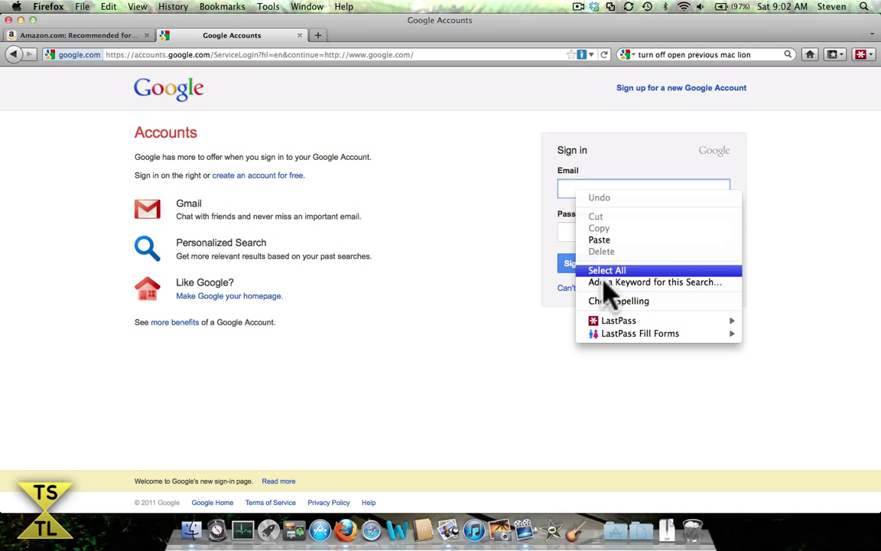
{"action": "mouse_move", "coordinate": [618, 320]}
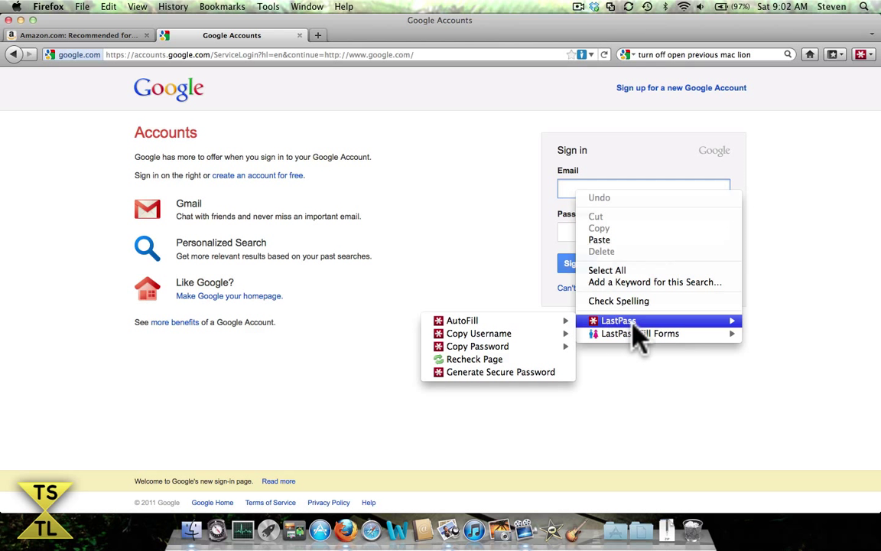
{"action": "mouse_move", "coordinate": [462, 320]}
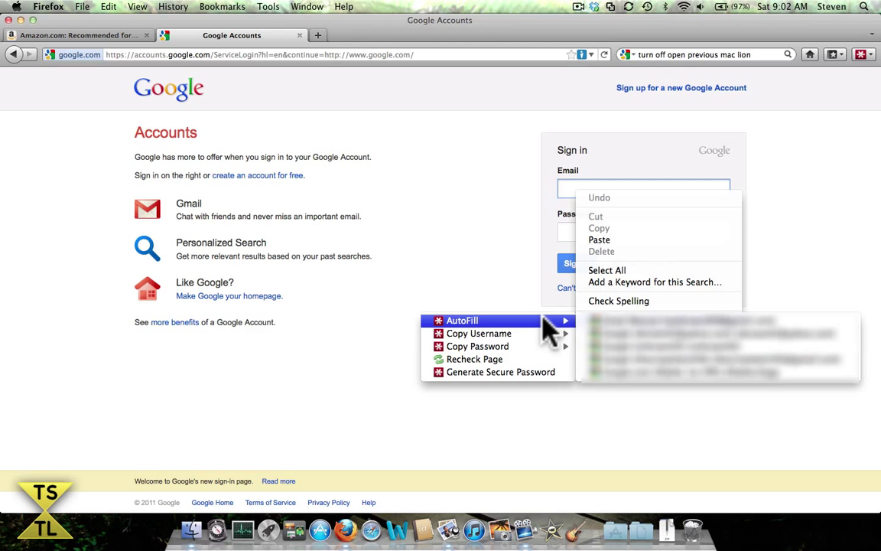
{"action": "mouse_move", "coordinate": [638, 347]}
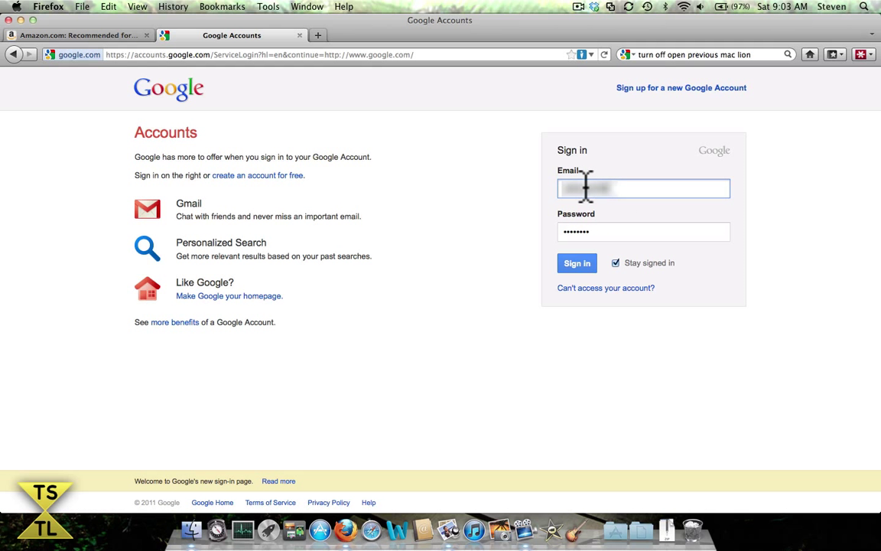
{"action": "mouse_move", "coordinate": [578, 262]}
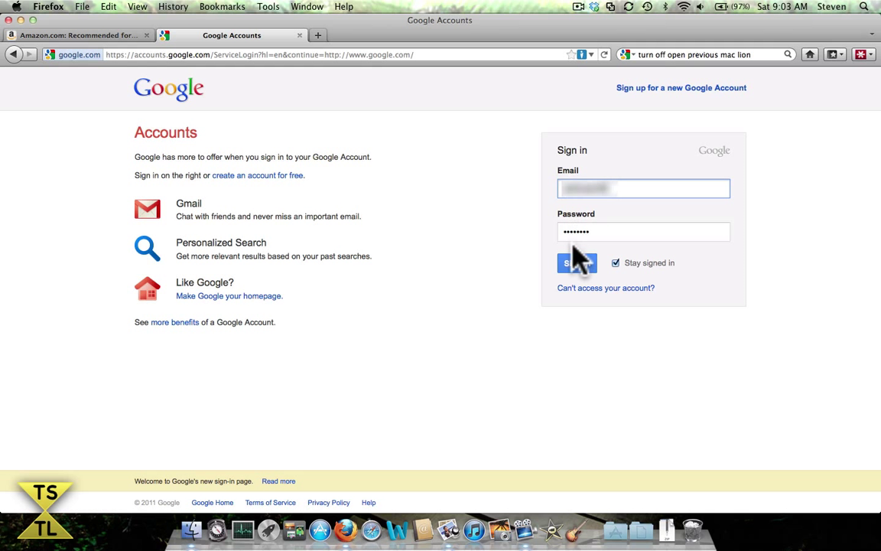
Sign in to Google with the LastPass-autofilled email and password
{"action": "left_click", "coordinate": [576, 262]}
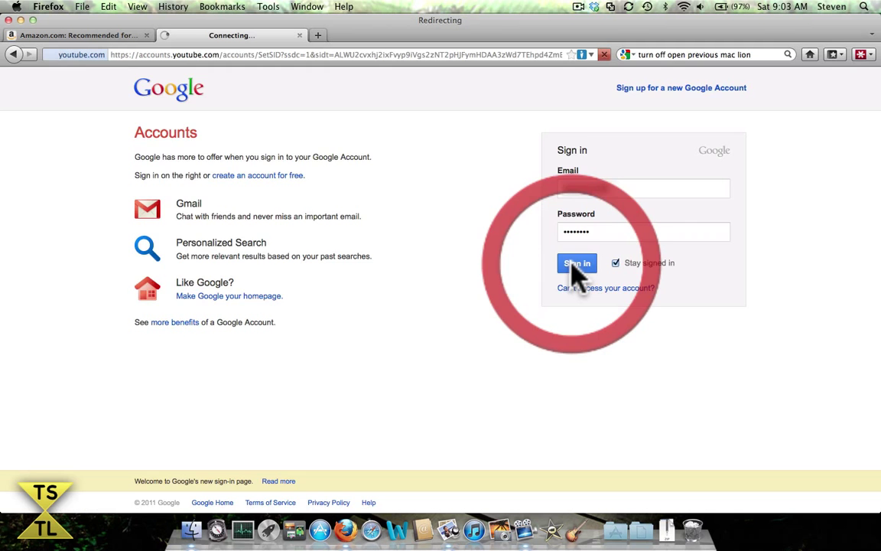
{"action": "left_click", "coordinate": [576, 263]}
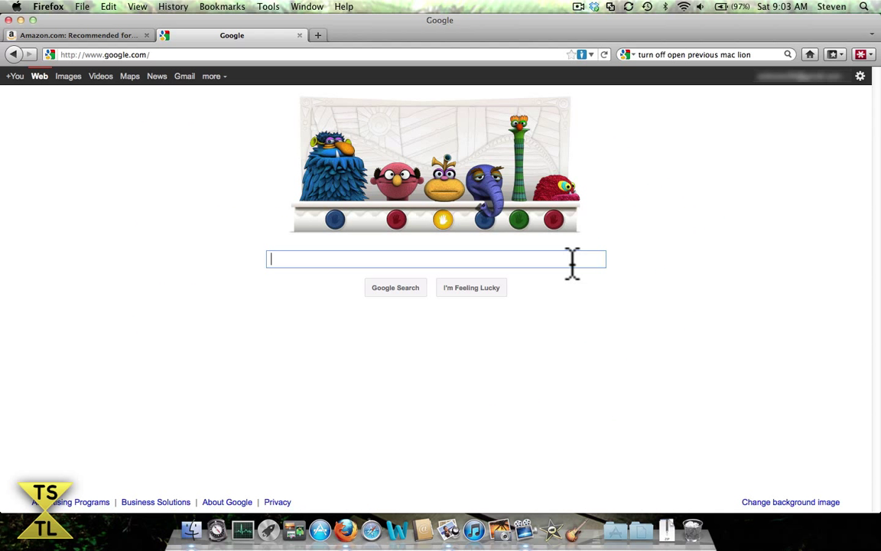
{"action": "mouse_move", "coordinate": [211, 76]}
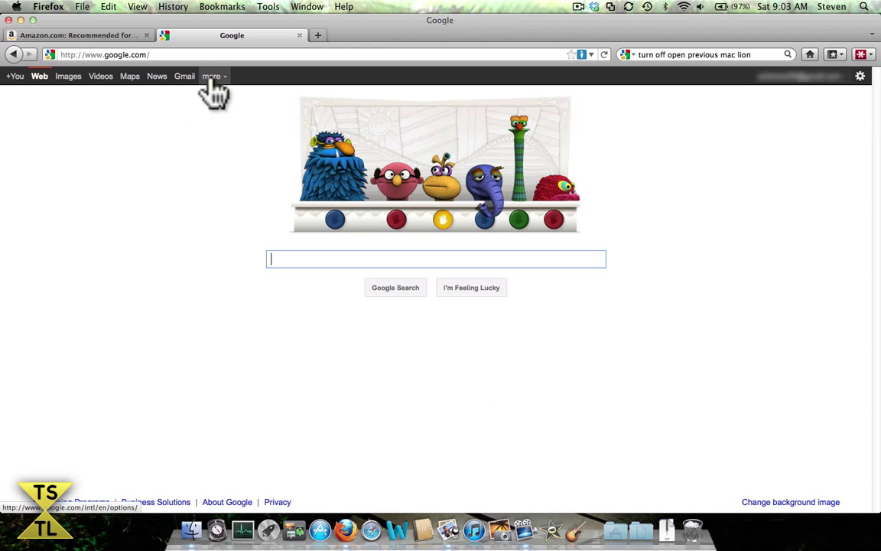
{"action": "left_click", "coordinate": [212, 76]}
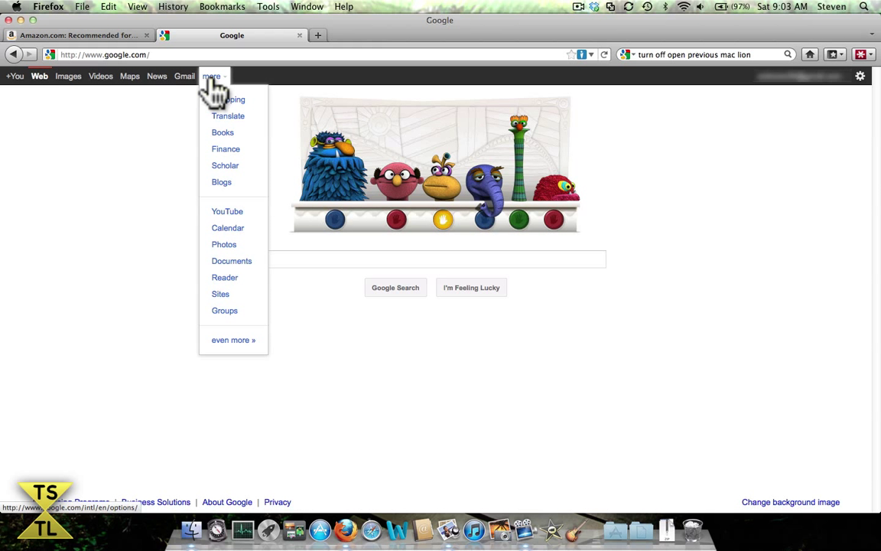
{"action": "left_click", "coordinate": [160, 211]}
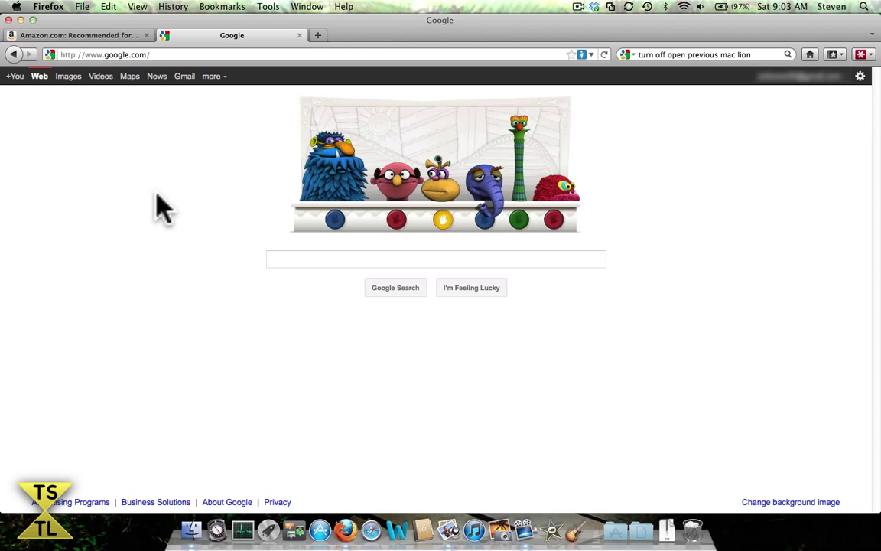
{"action": "mouse_move", "coordinate": [699, 84]}
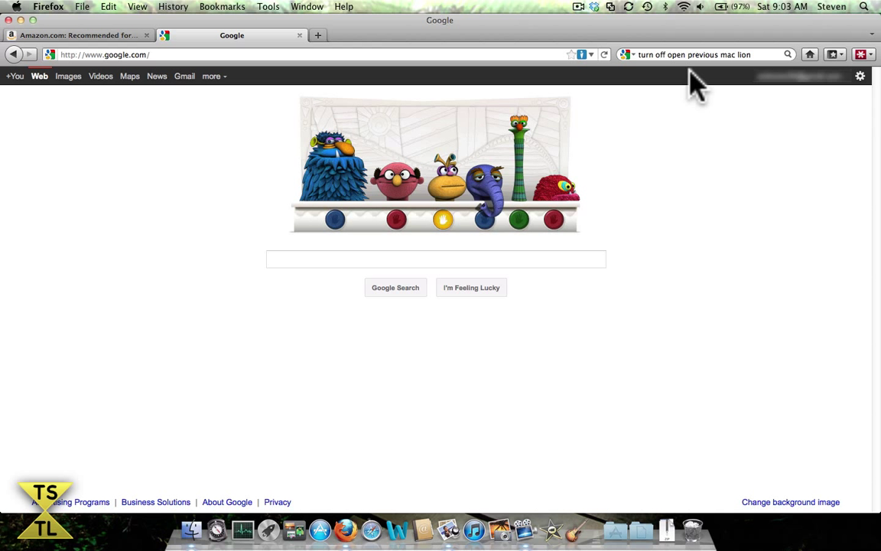
Bring up My LastPass Vault in a new tab listing the saved site folders
{"action": "left_click", "coordinate": [859, 54]}
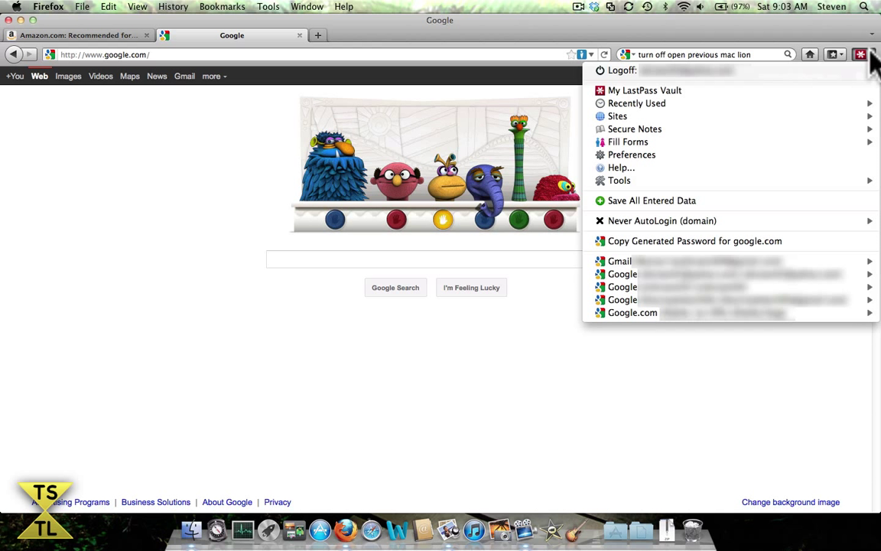
{"action": "left_click", "coordinate": [644, 90]}
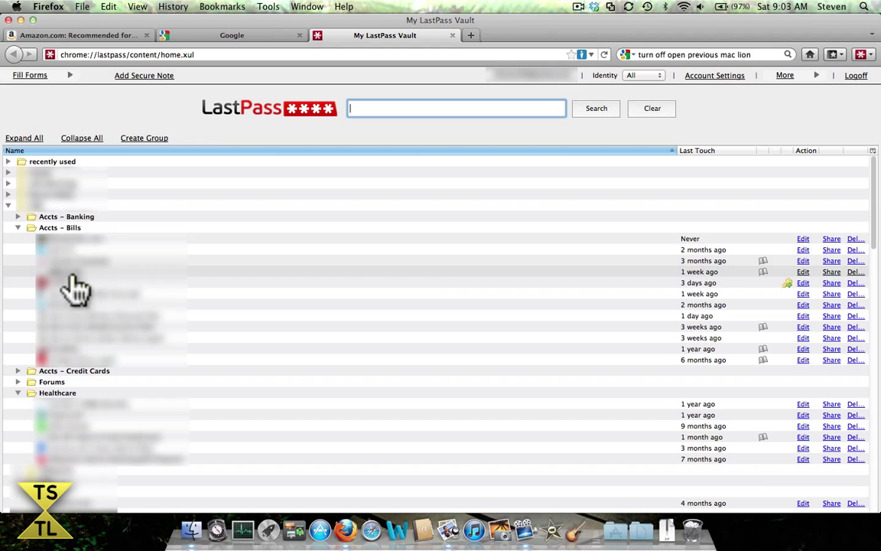
{"action": "mouse_move", "coordinate": [67, 296]}
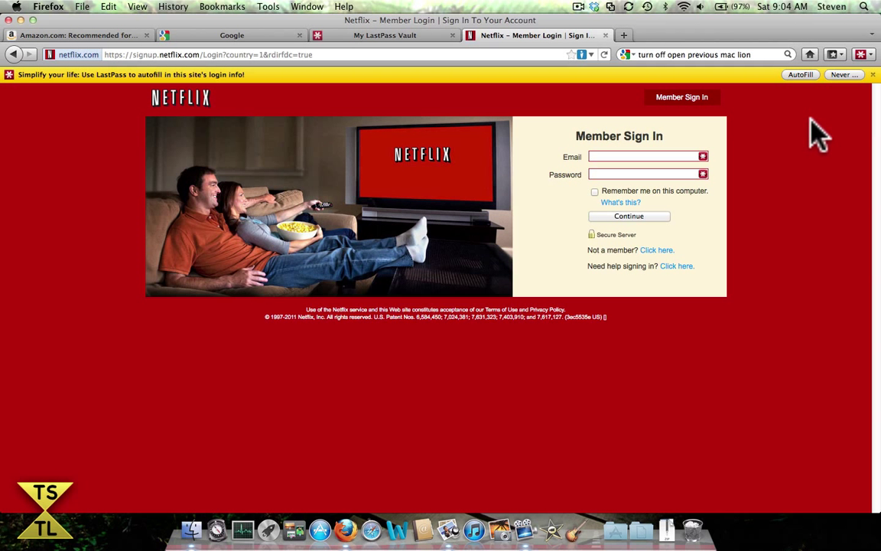
{"action": "mouse_move", "coordinate": [746, 88]}
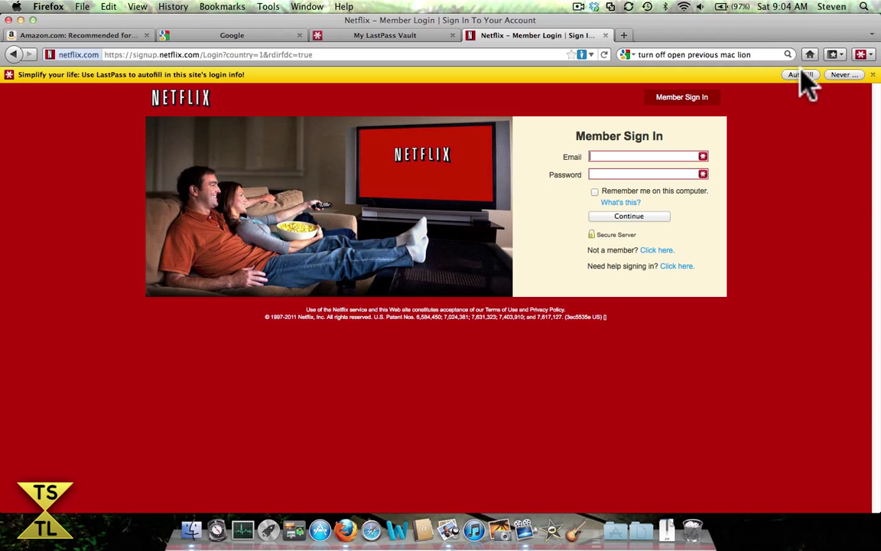
Autofill and submit the Netflix login, then return to the vault tab
{"action": "left_click", "coordinate": [793, 74]}
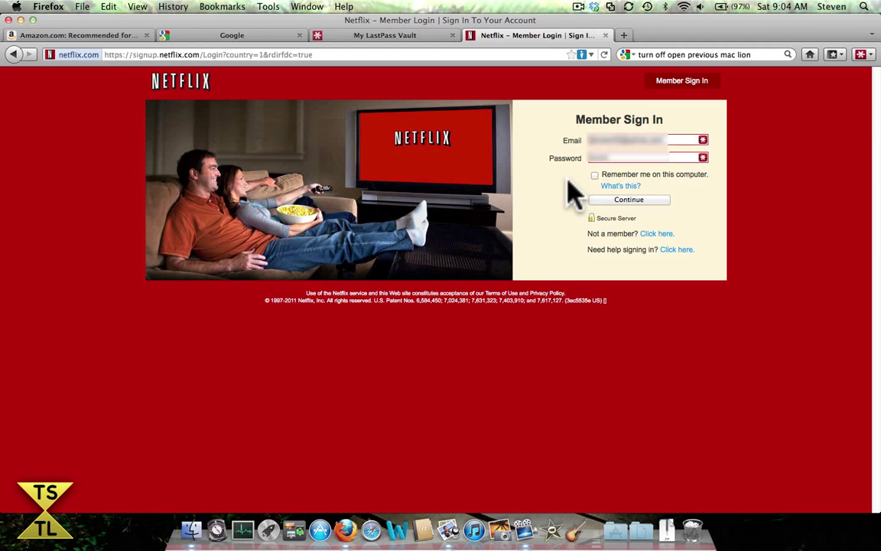
{"action": "left_click", "coordinate": [629, 200]}
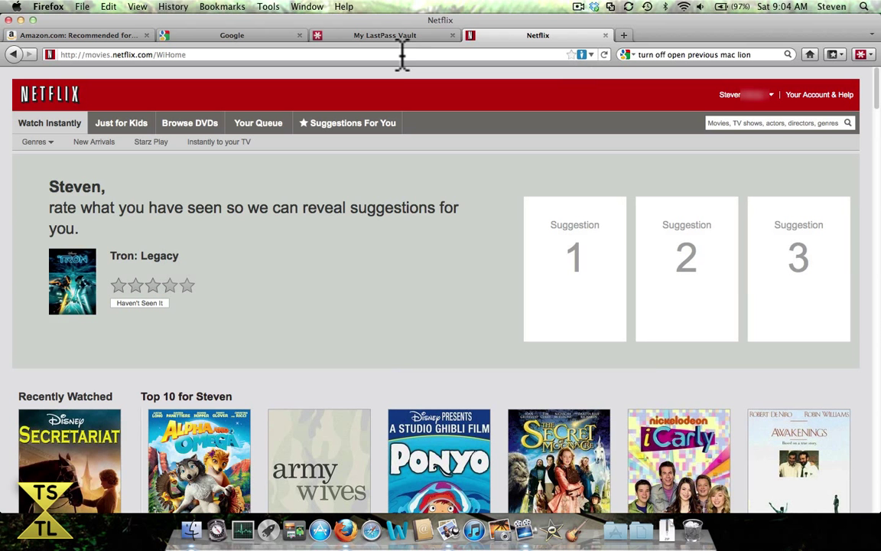
{"action": "left_click", "coordinate": [384, 35]}
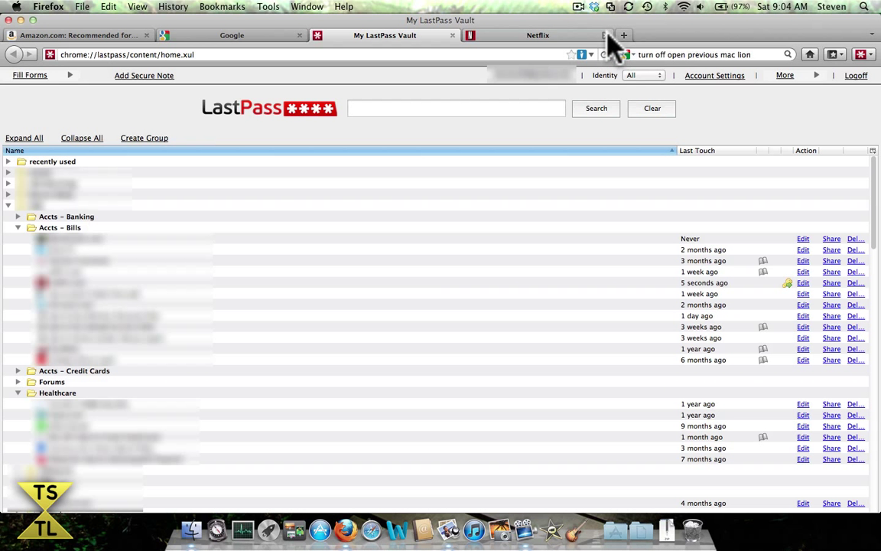
Close the Netflix tab, log off LastPass, and reload Google to show it signed out
{"action": "left_click", "coordinate": [604, 35]}
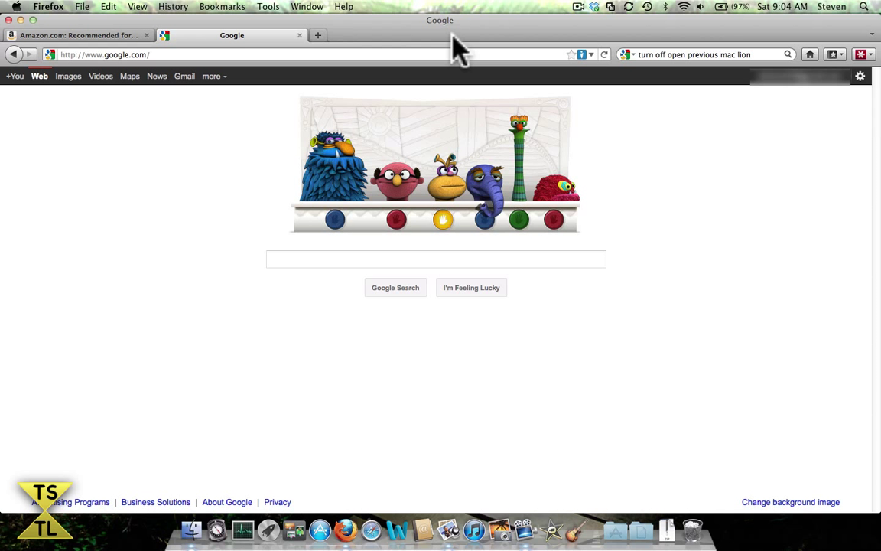
{"action": "mouse_move", "coordinate": [872, 69]}
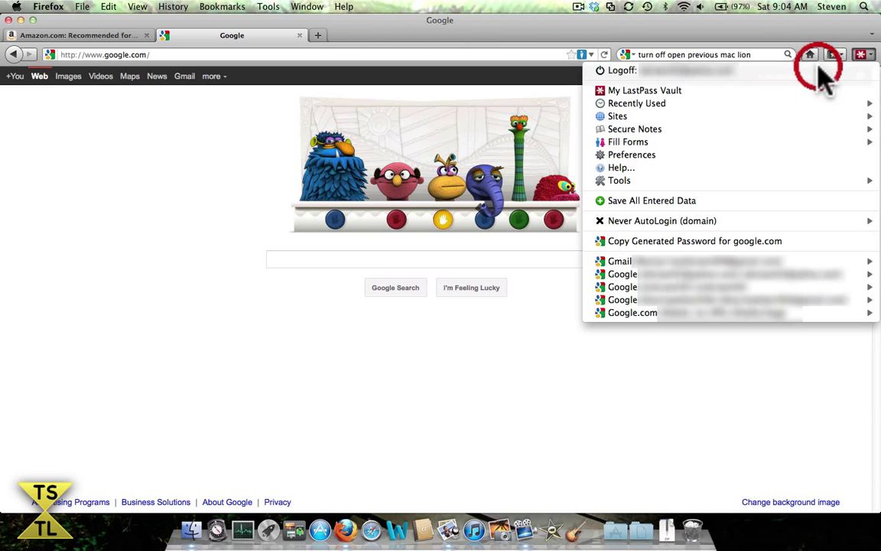
{"action": "left_click", "coordinate": [819, 54]}
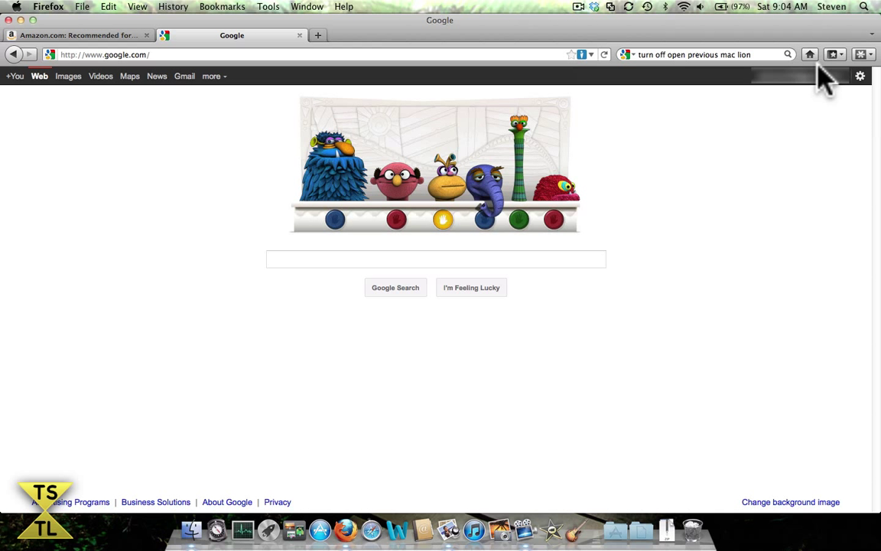
{"action": "mouse_move", "coordinate": [542, 50]}
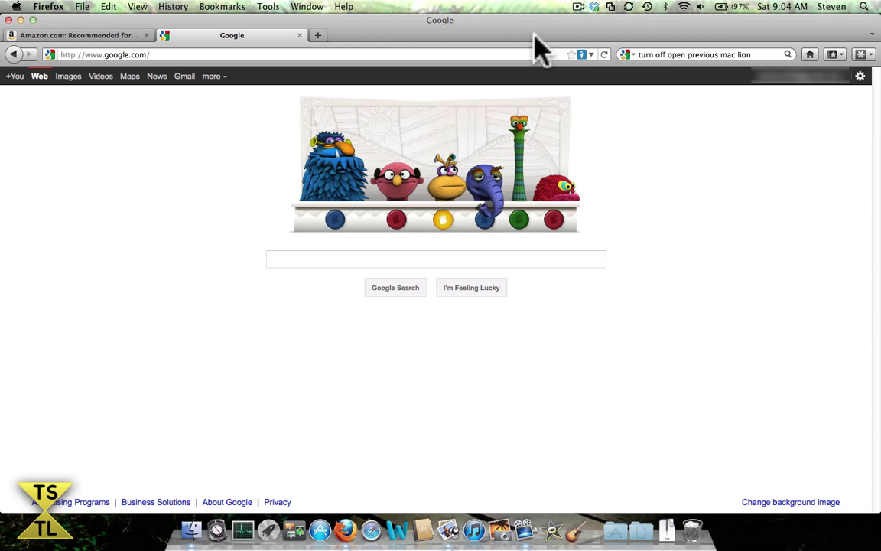
{"action": "mouse_move", "coordinate": [470, 57]}
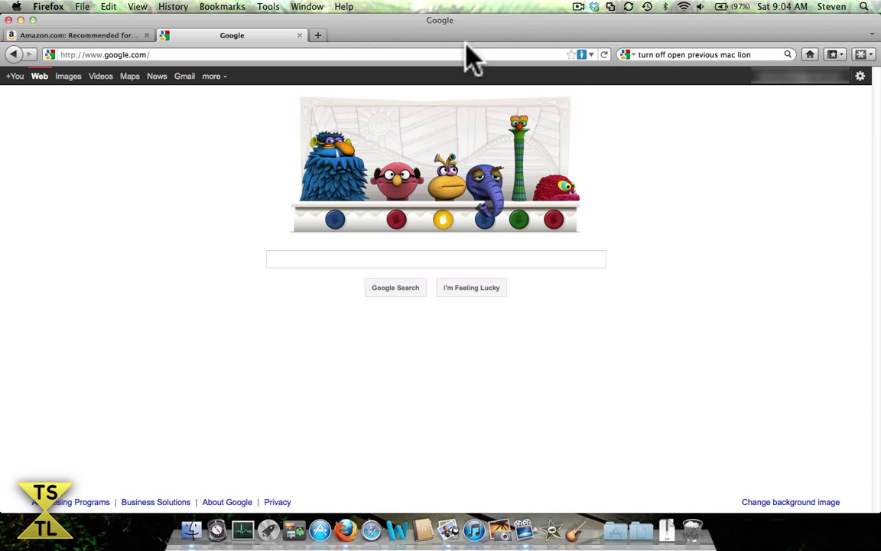
{"action": "mouse_move", "coordinate": [570, 69]}
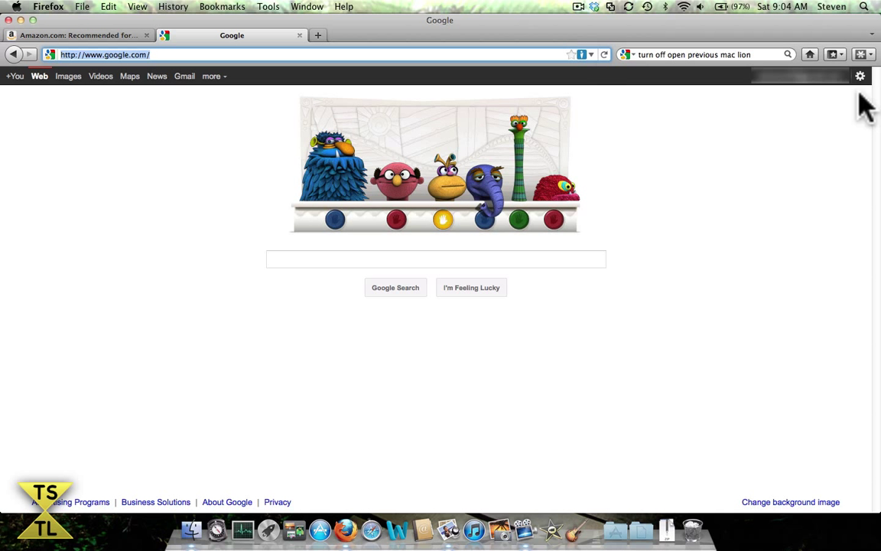
{"action": "left_click", "coordinate": [799, 76]}
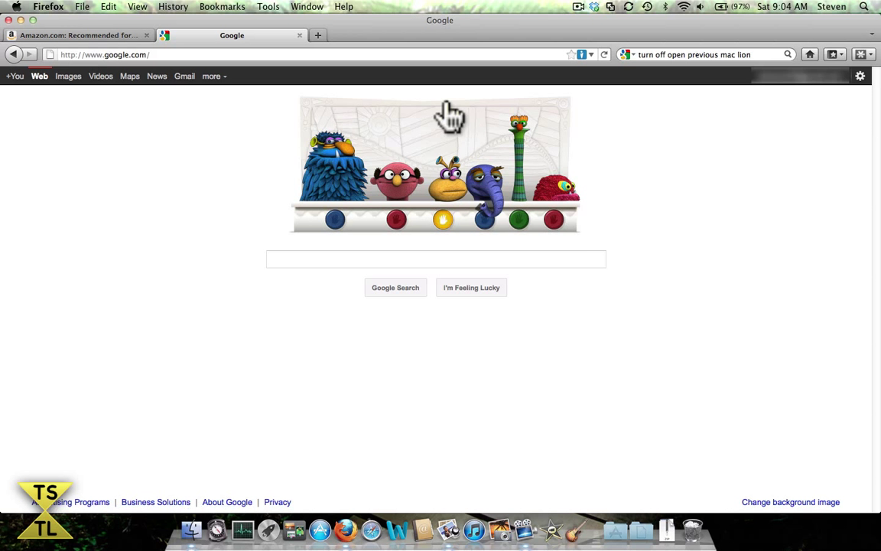
{"action": "left_click", "coordinate": [104, 54]}
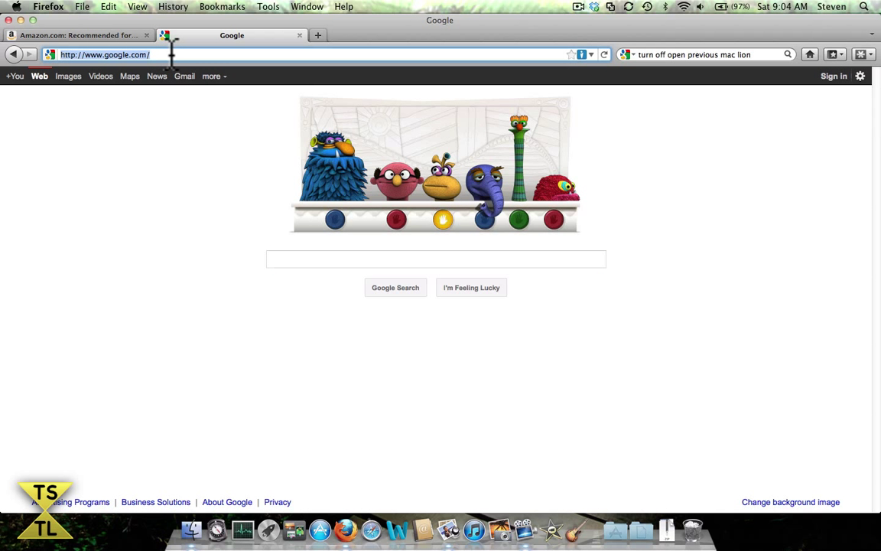
{"action": "type", "text": "www"}
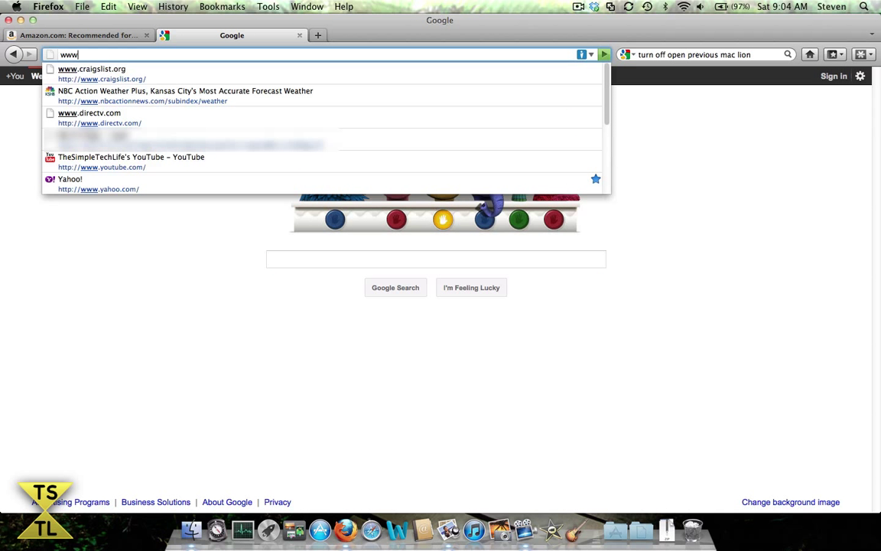
{"action": "type", "text": "http://www.lastpass.com/"}
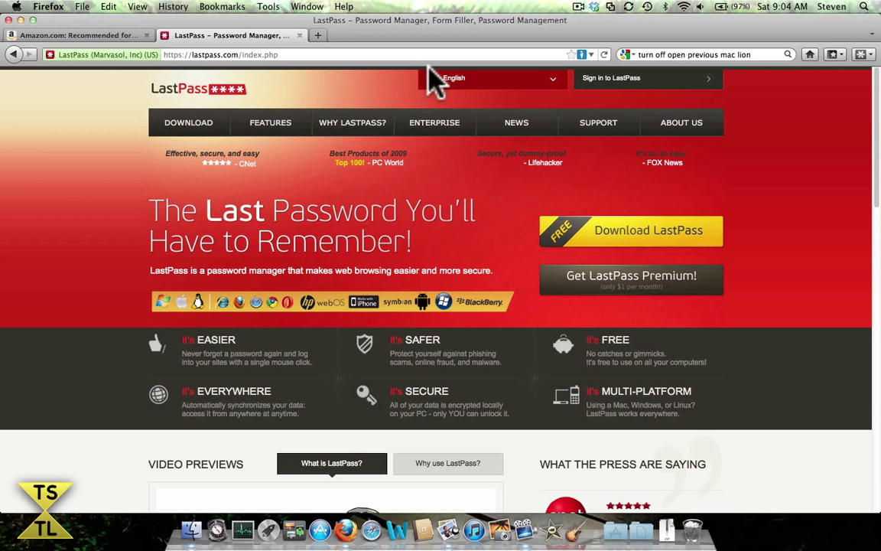
{"action": "mouse_move", "coordinate": [600, 91]}
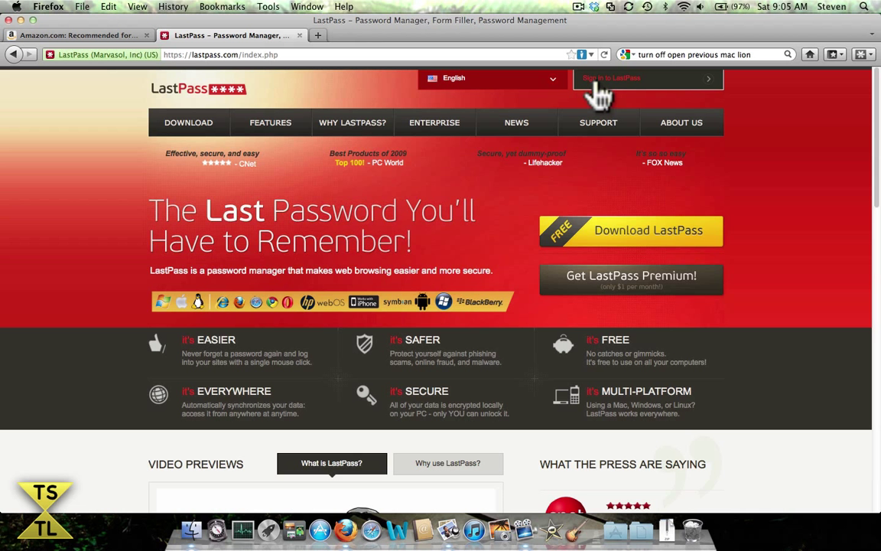
{"action": "left_click", "coordinate": [612, 78]}
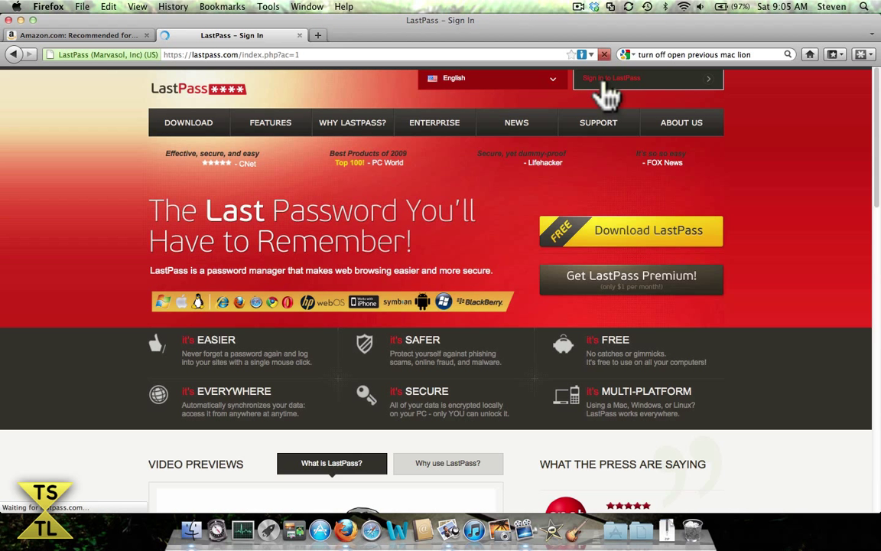
{"action": "left_click", "coordinate": [610, 77]}
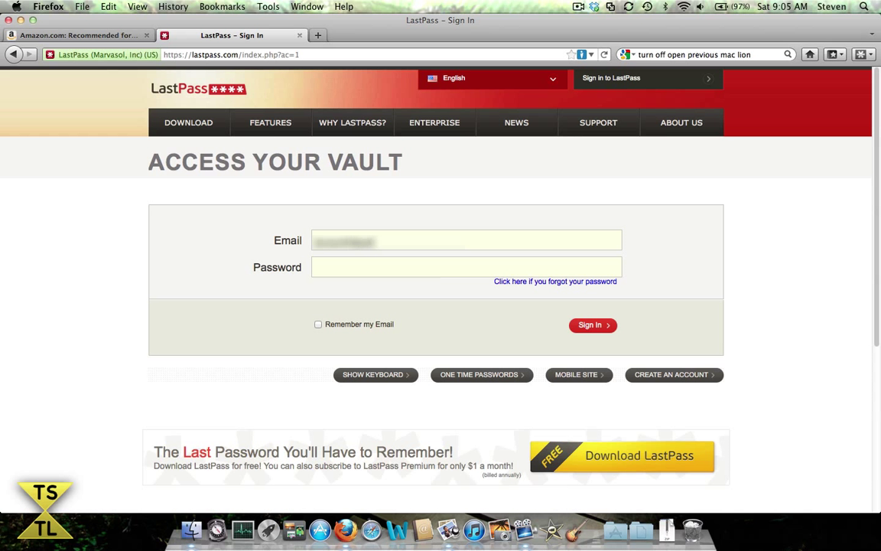
{"action": "type", "text": "•"}
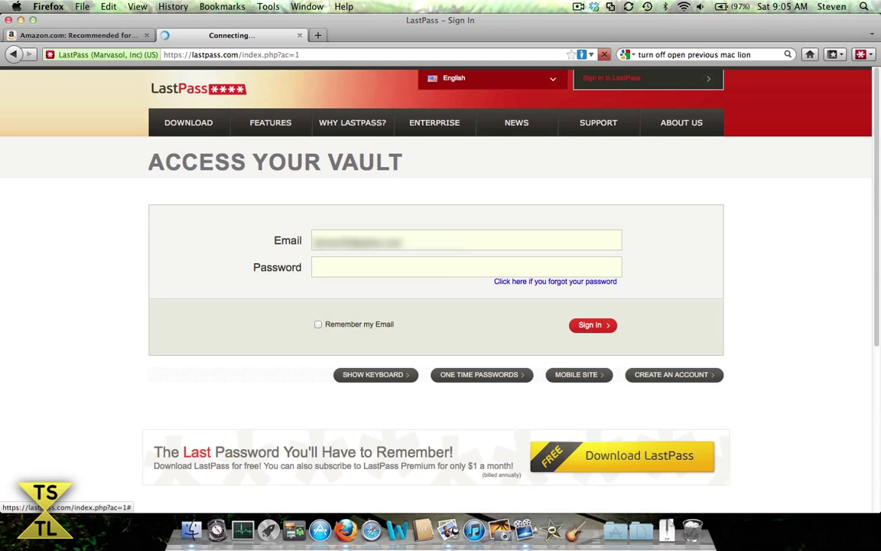
{"action": "left_click", "coordinate": [592, 325]}
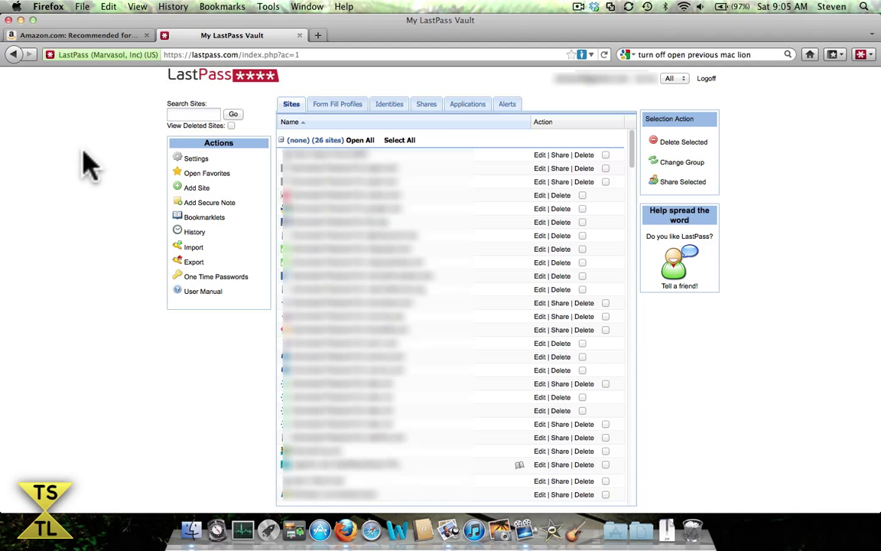
{"action": "mouse_move", "coordinate": [90, 121]}
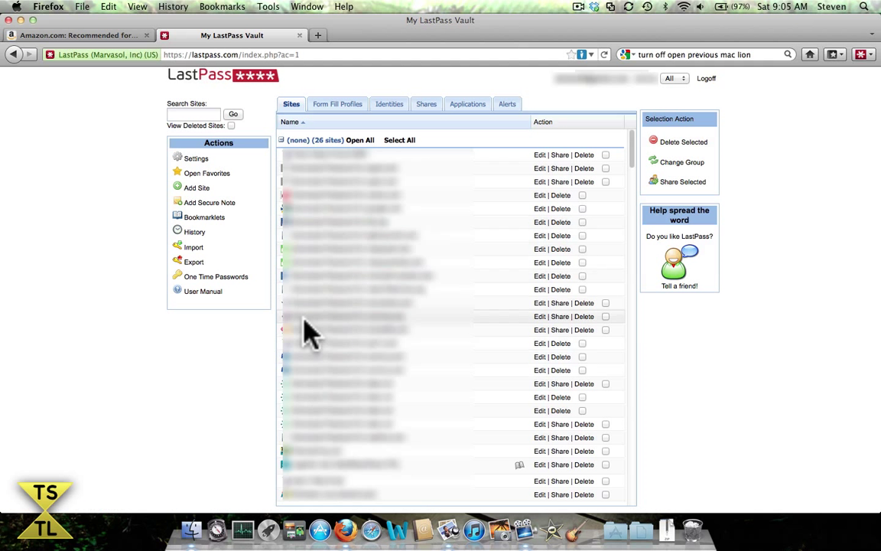
{"action": "mouse_move", "coordinate": [222, 394]}
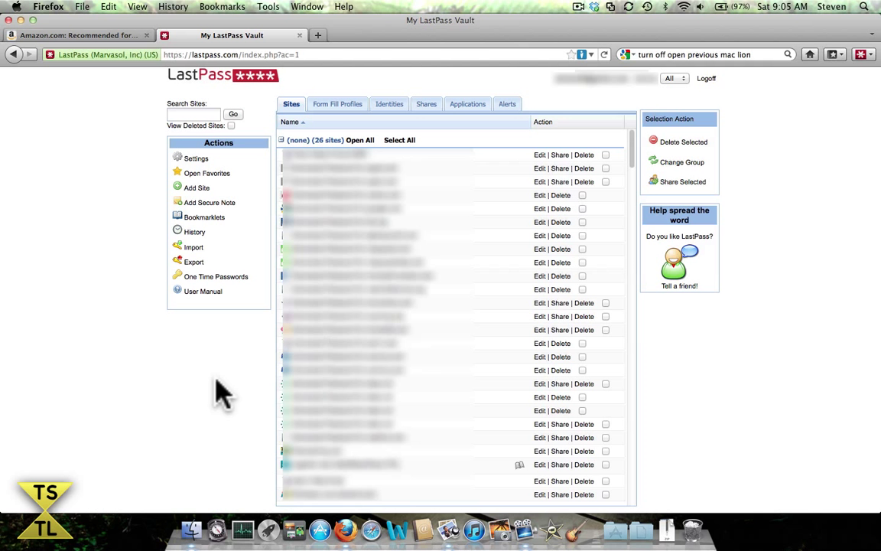
{"action": "mouse_move", "coordinate": [511, 275]}
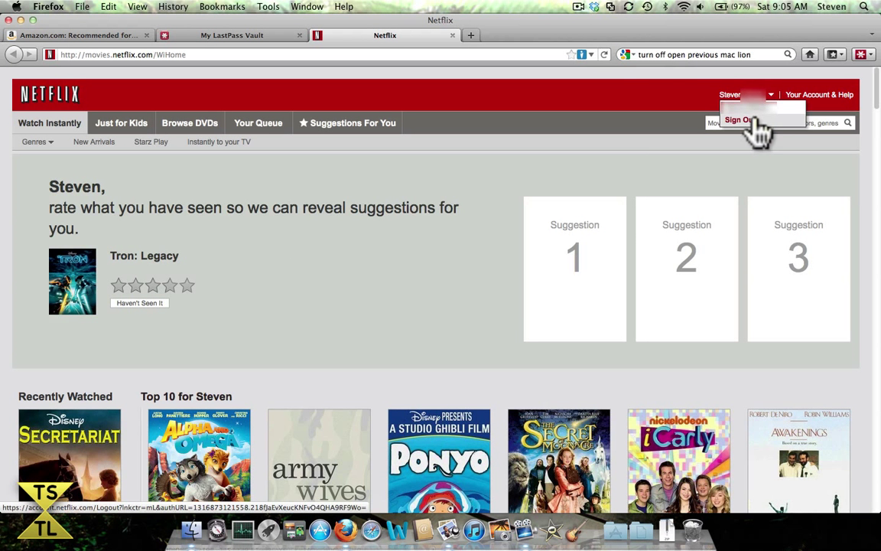
Sign out of the Netflix account and close the Netflix tab, returning to the LastPass vault
{"action": "left_click", "coordinate": [741, 120]}
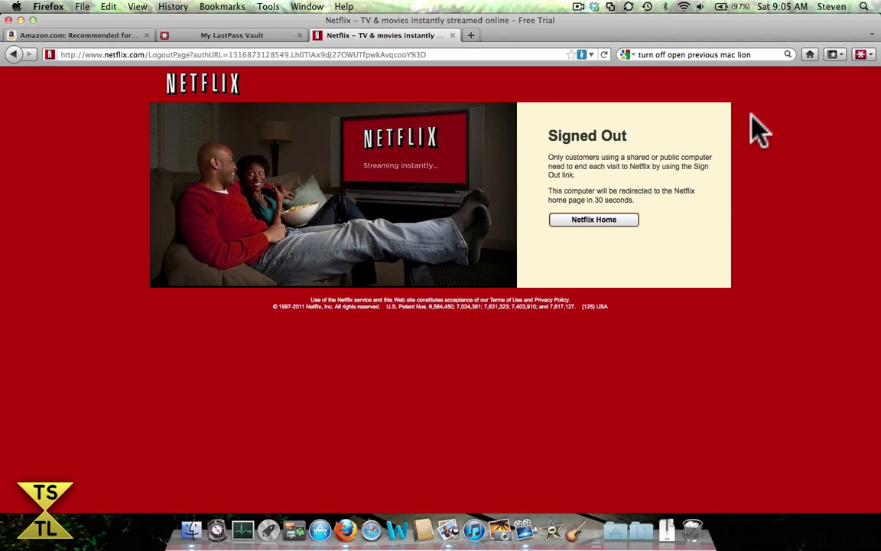
{"action": "mouse_move", "coordinate": [447, 53]}
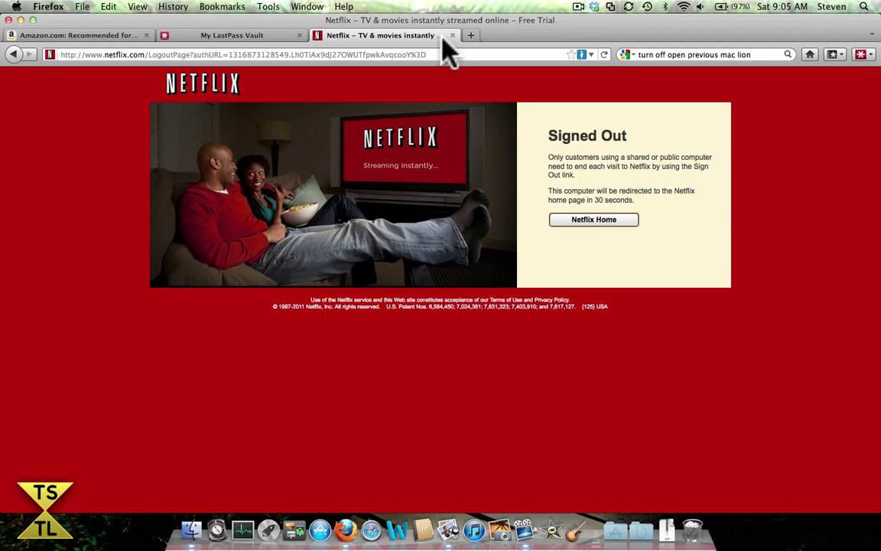
{"action": "mouse_move", "coordinate": [454, 52]}
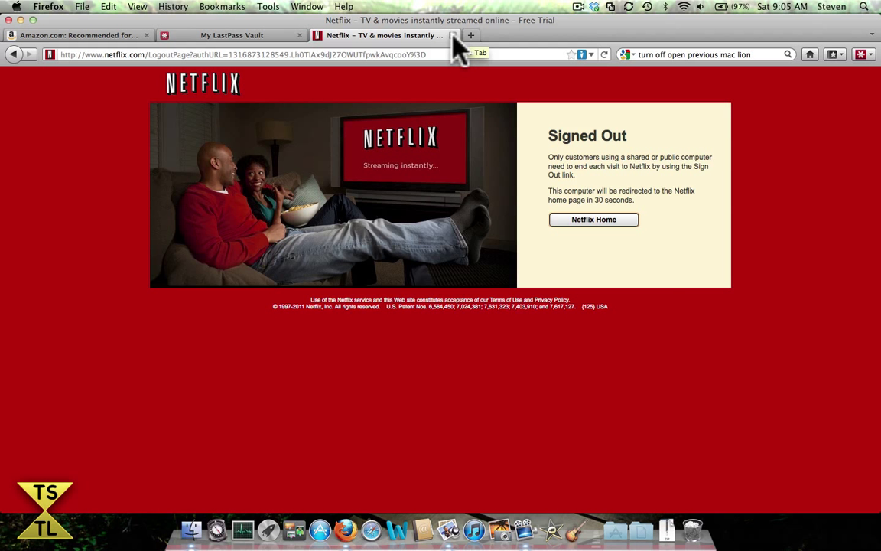
{"action": "left_click", "coordinate": [232, 35]}
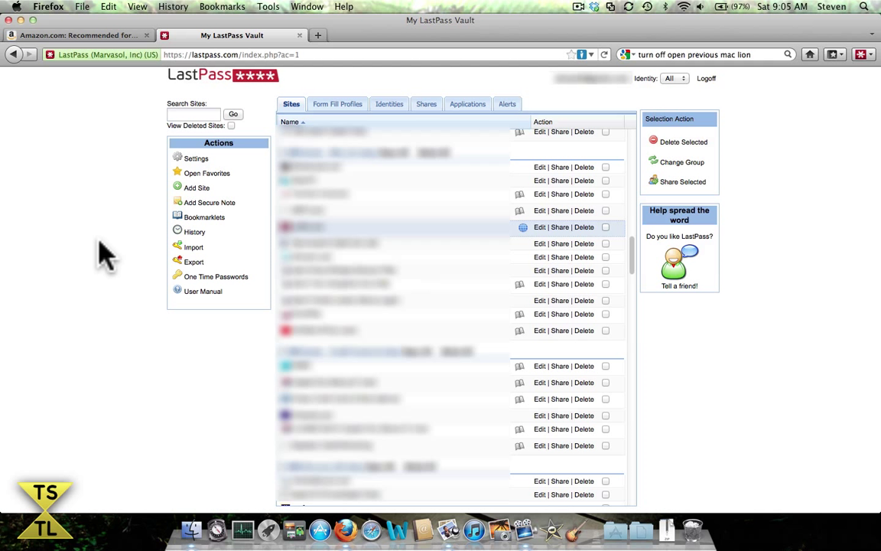
{"action": "mouse_move", "coordinate": [53, 172]}
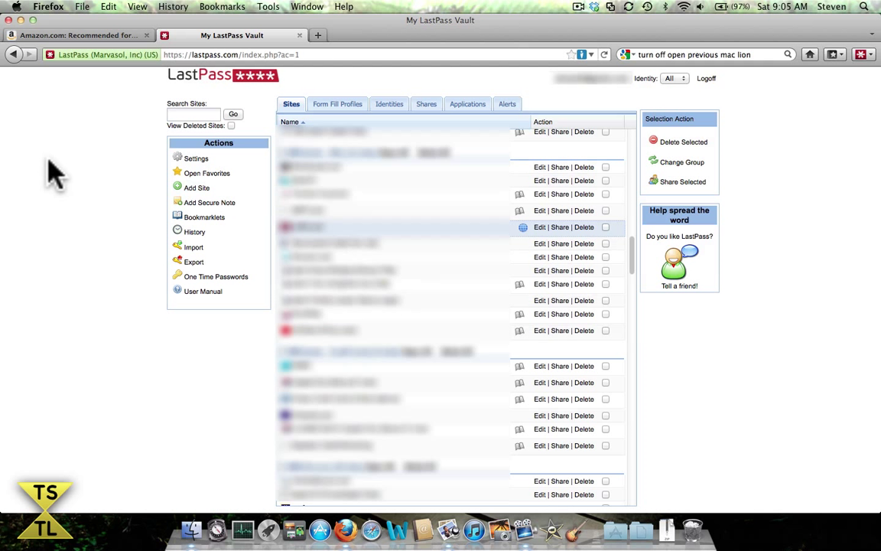